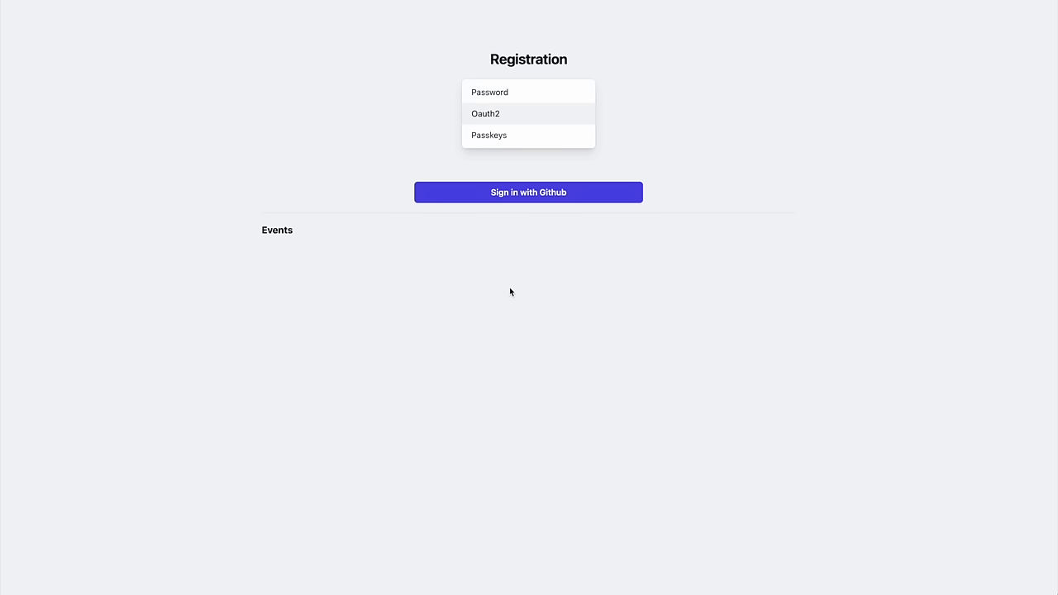
# - Register with Passkeys and approve creating the passkey via Touch ID
pyautogui.click(528, 191)
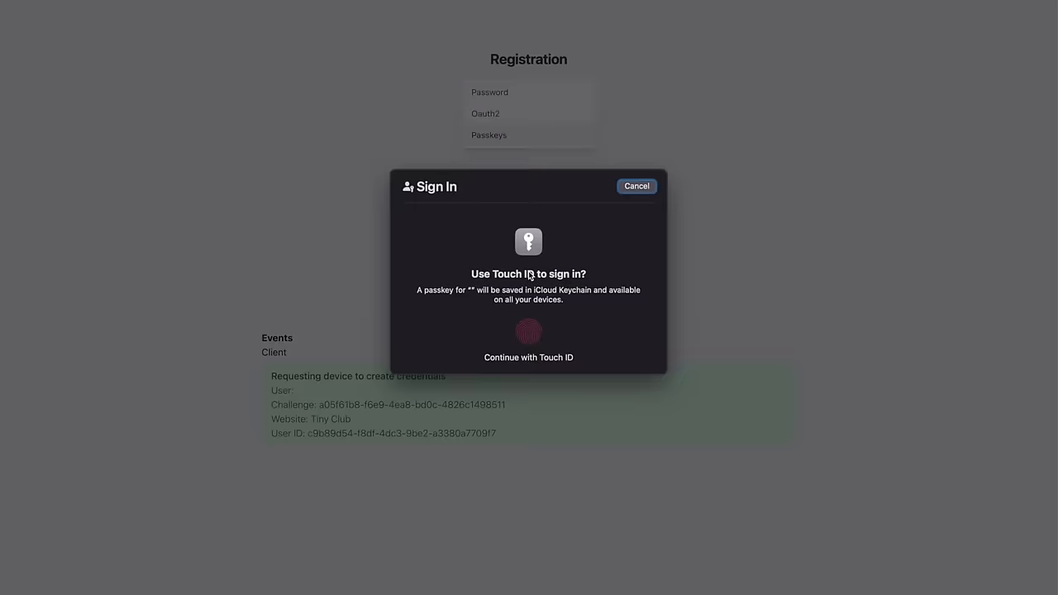
pyautogui.click(528, 332)
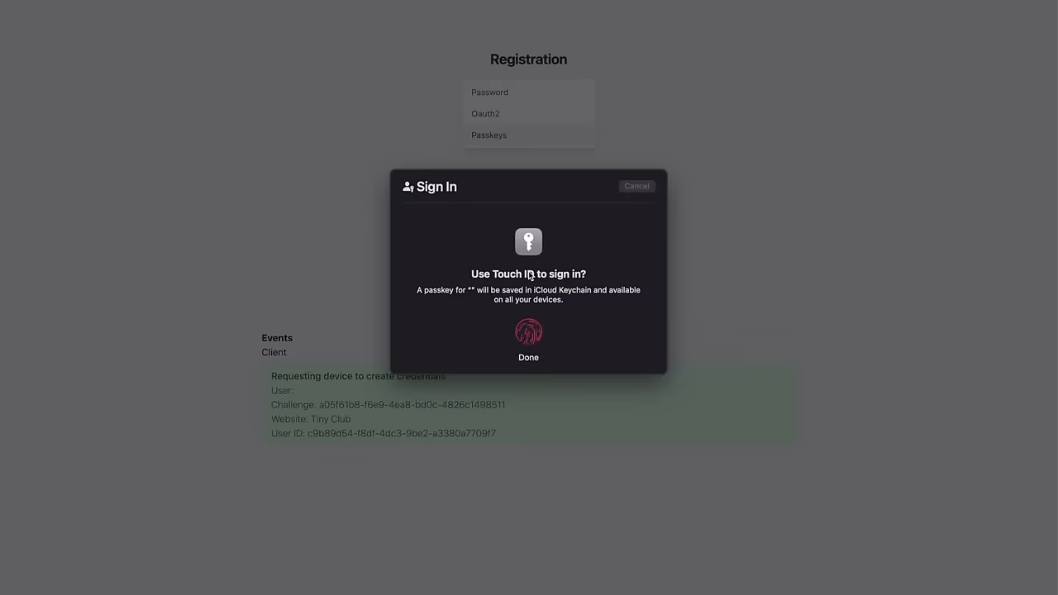